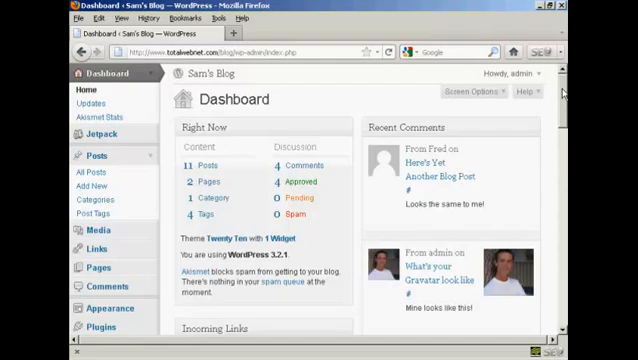
# Navigate from the Dashboard to Settings > Privacy to reach the site visibility options.
pyautogui.scroll(-3)
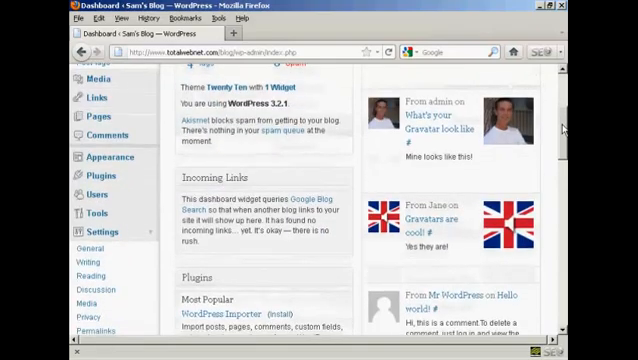
pyautogui.scroll(-3)
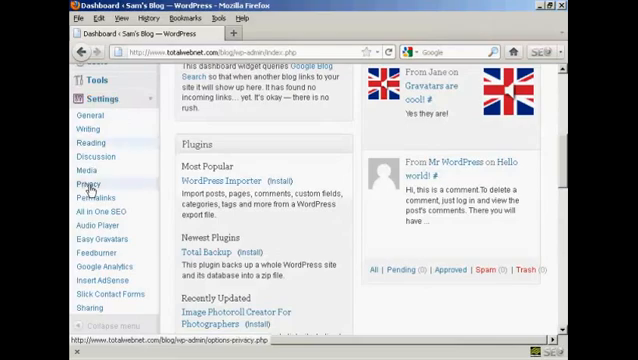
pyautogui.click(86, 186)
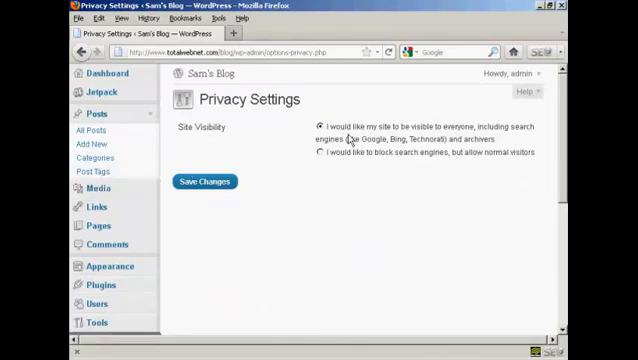
pyautogui.moveTo(336, 136)
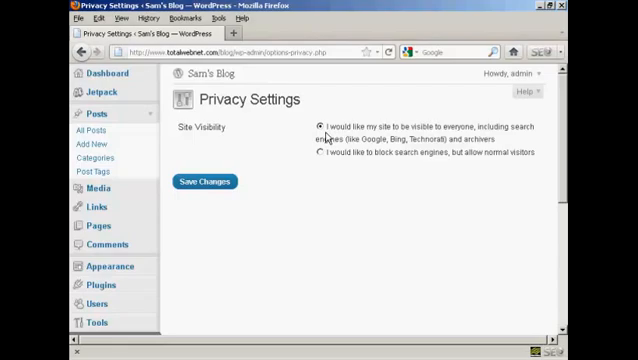
pyautogui.moveTo(504, 136)
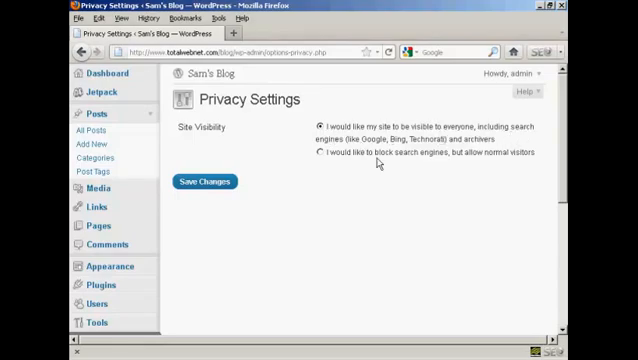
pyautogui.moveTo(532, 164)
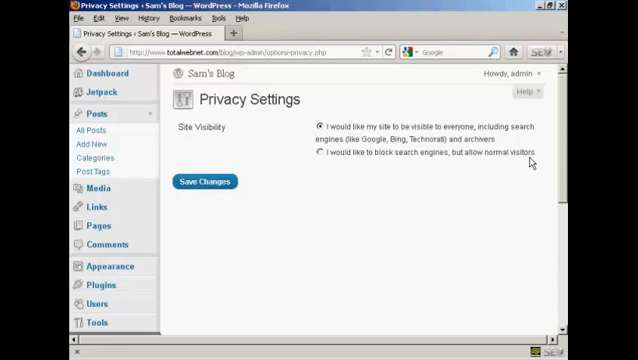
pyautogui.moveTo(302, 148)
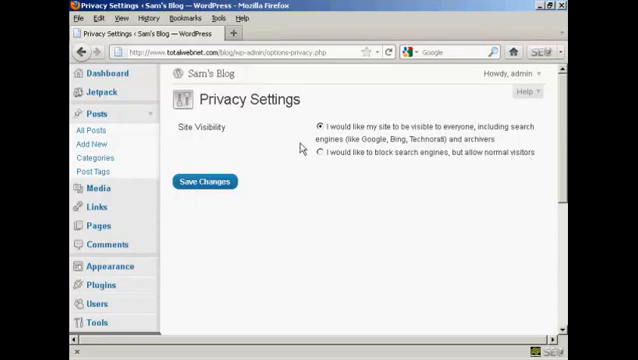
# Choose 'block search engines, but allow normal visitors' and save the changes.
pyautogui.click(320, 156)
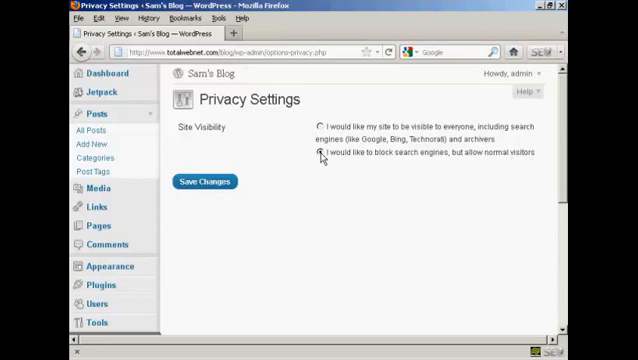
pyautogui.click(206, 182)
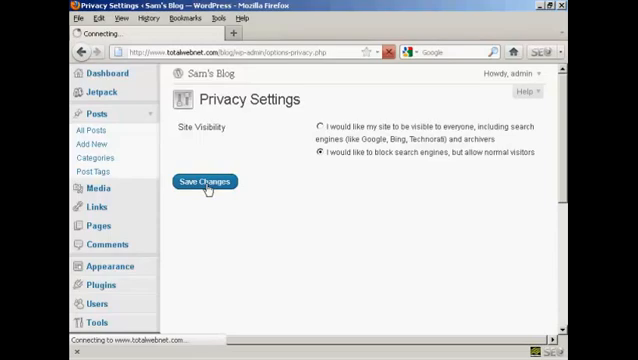
pyautogui.click(208, 180)
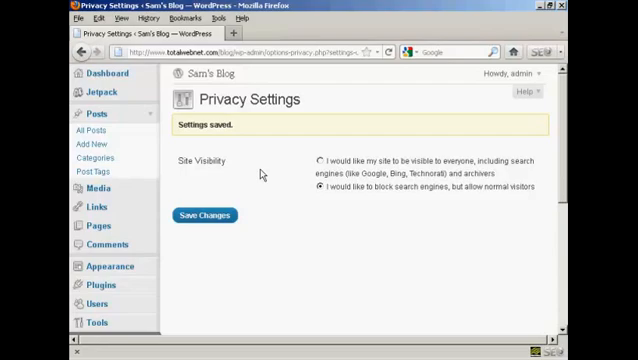
pyautogui.moveTo(106, 76)
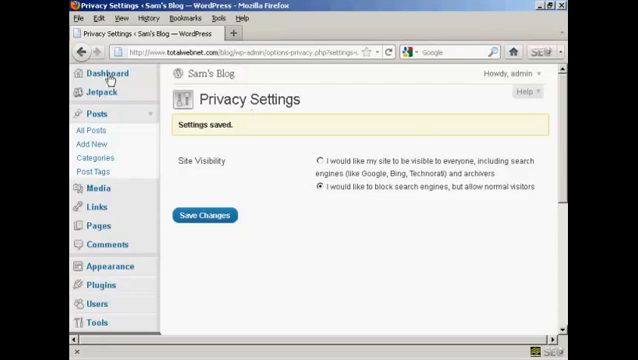
# Return to the admin Dashboard with the privacy change saved.
pyautogui.click(104, 72)
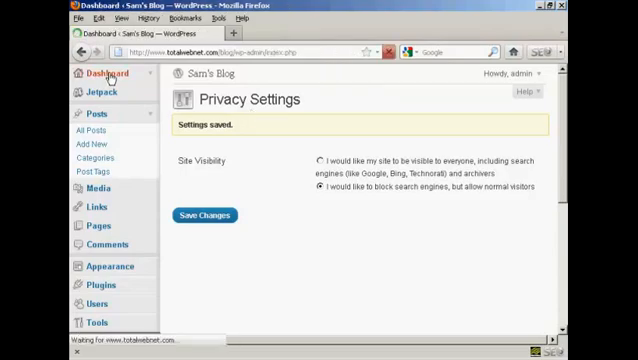
pyautogui.click(106, 76)
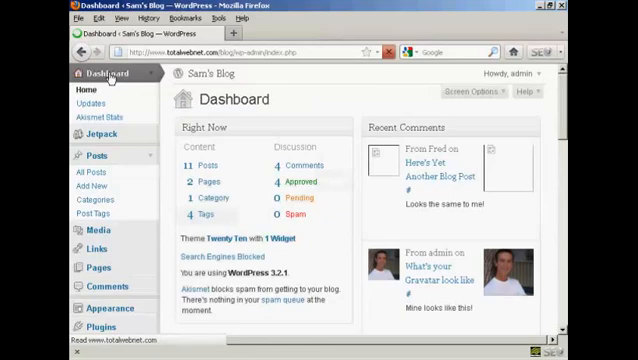